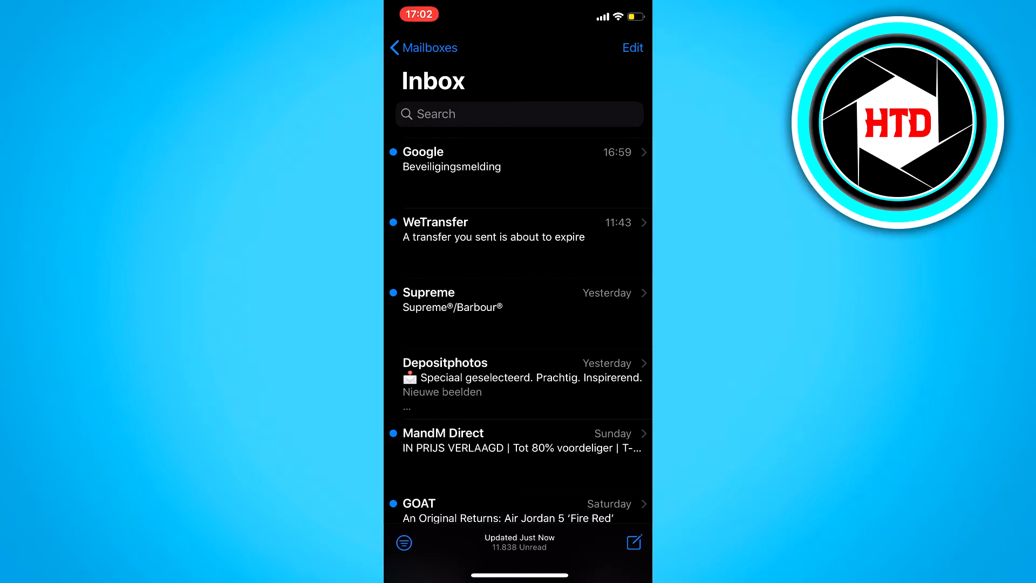
# Open yesterday's Depositphotos marketing email from the Inbox
pyautogui.click(518, 376)
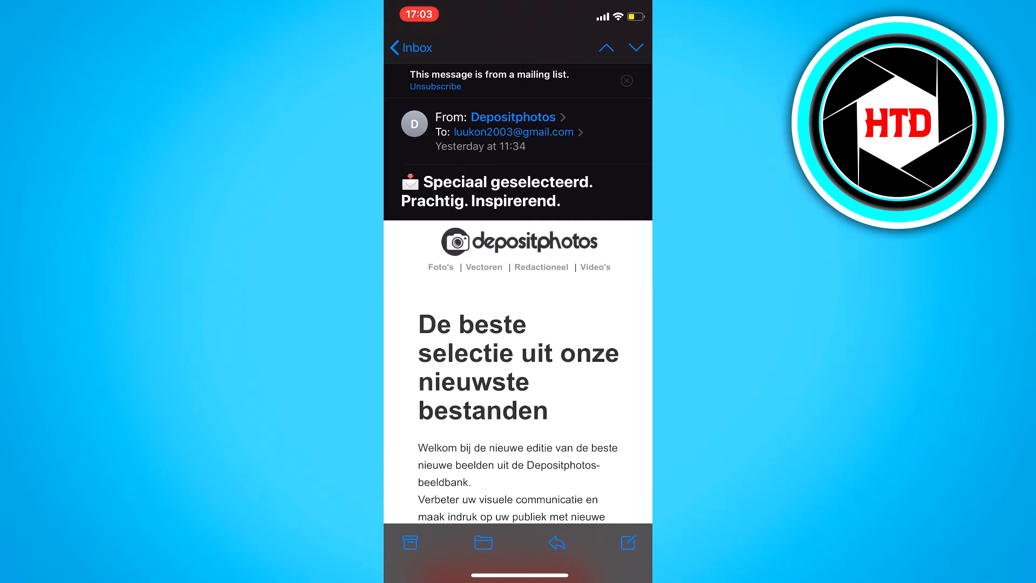
# Block the Depositphotos contact from its sender details and return to the email
pyautogui.click(513, 118)
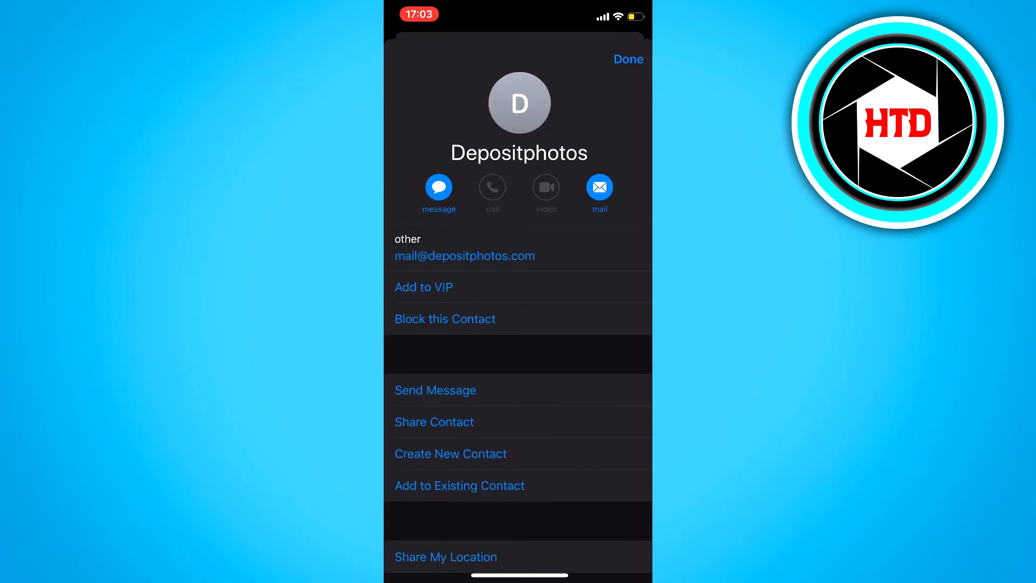
pyautogui.scroll(3)
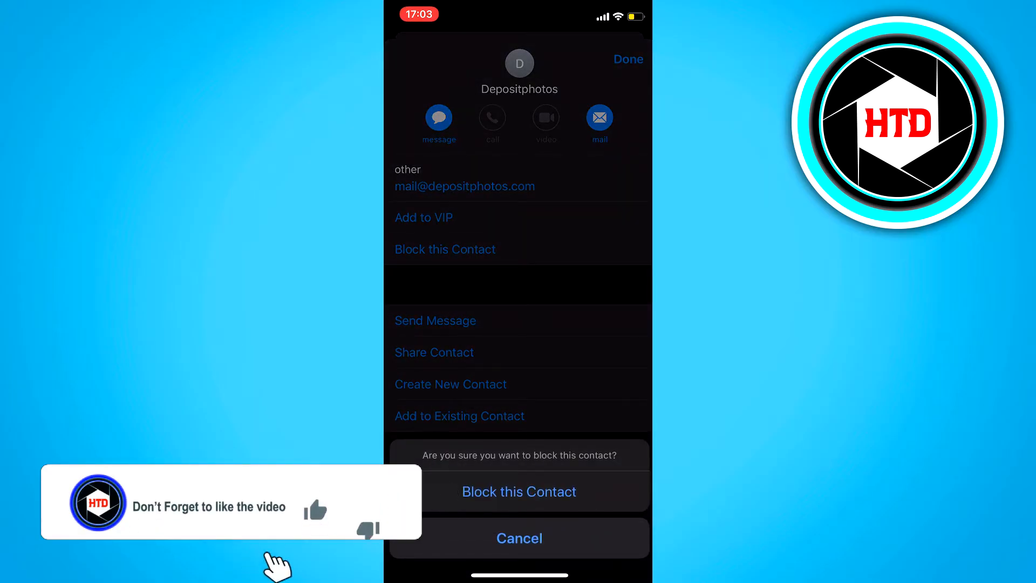
pyautogui.click(519, 538)
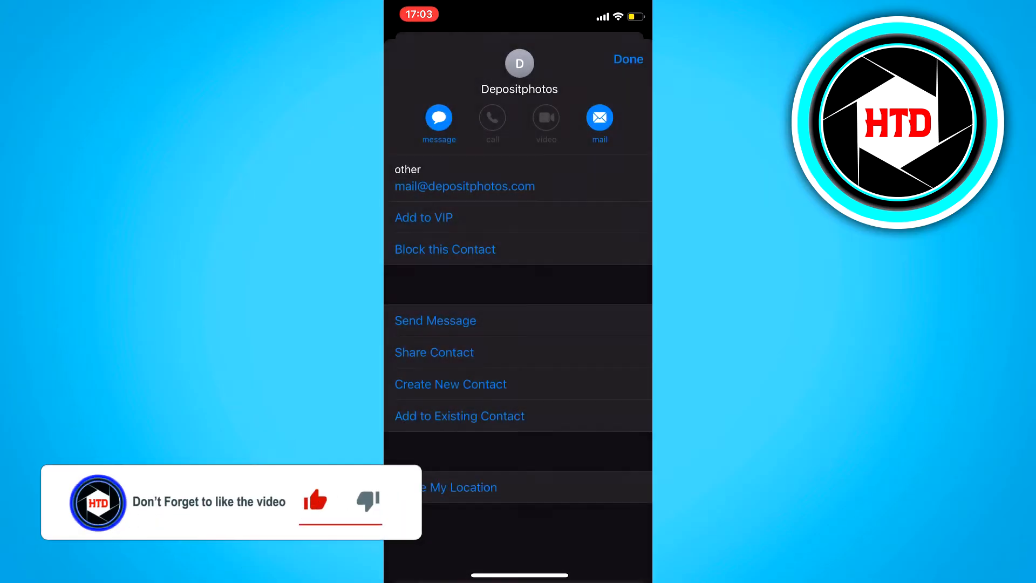
pyautogui.click(444, 249)
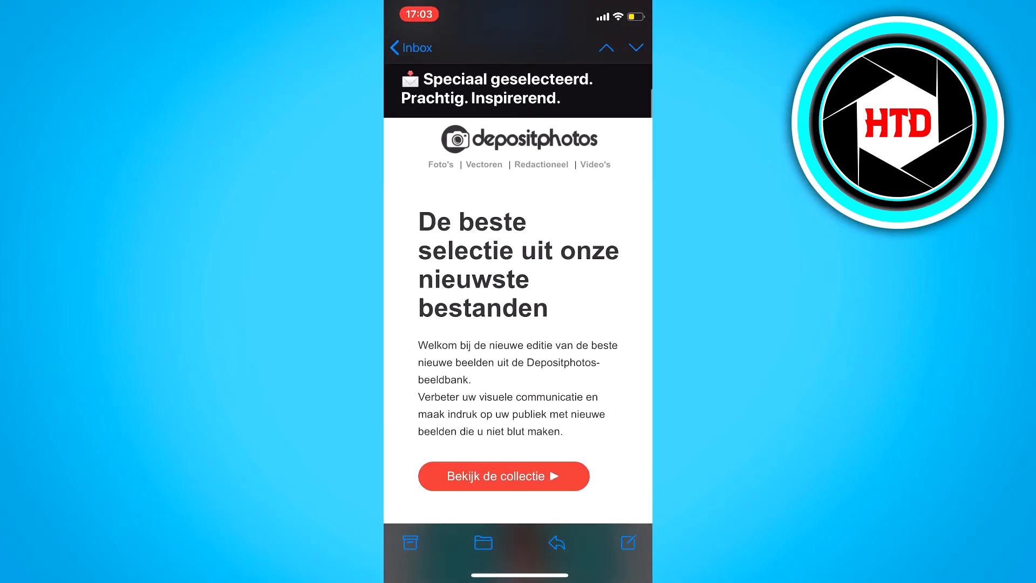
# Leave Mail for the Home Screen and launch the Settings app
pyautogui.scroll(-3)
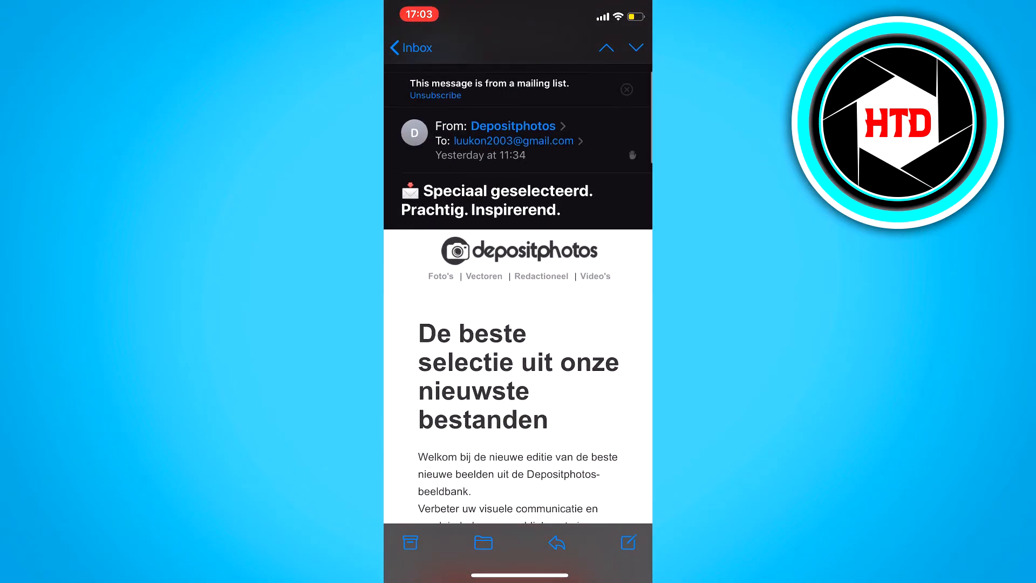
pyautogui.click(411, 48)
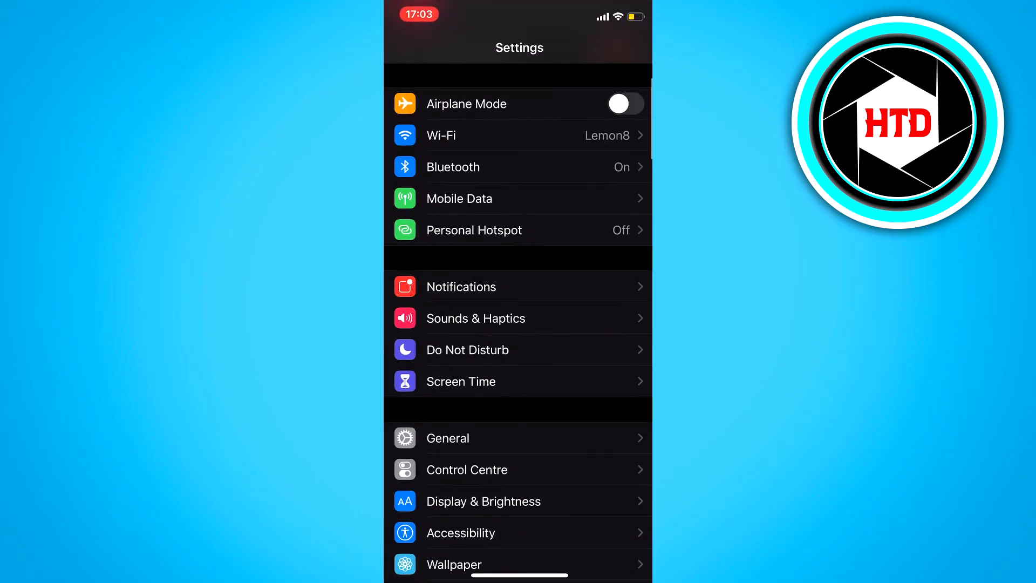
# Set Mail's Blocked Sender Options to Move to Bin and go back to Mail settings
pyautogui.scroll(-3)
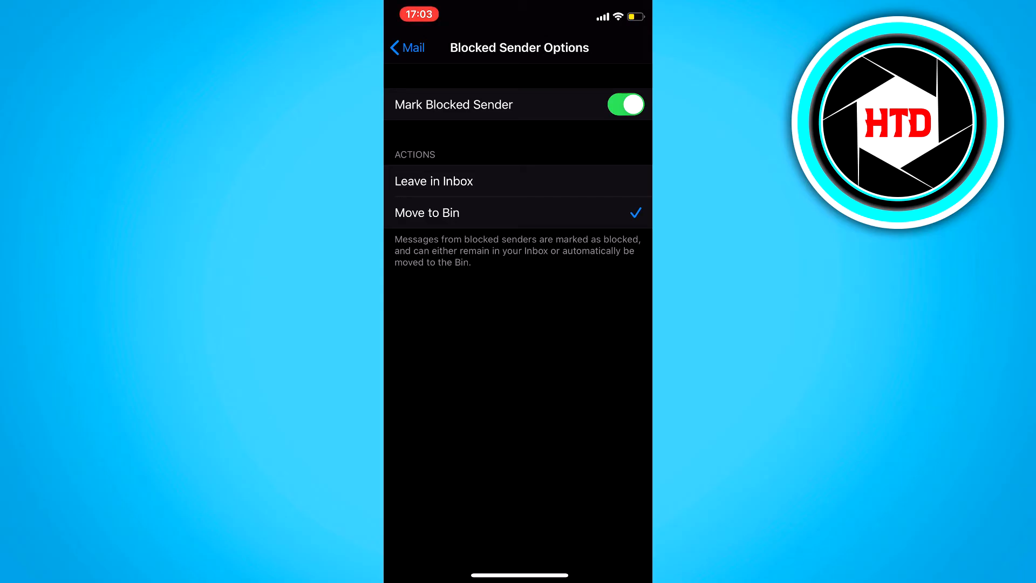
pyautogui.click(406, 47)
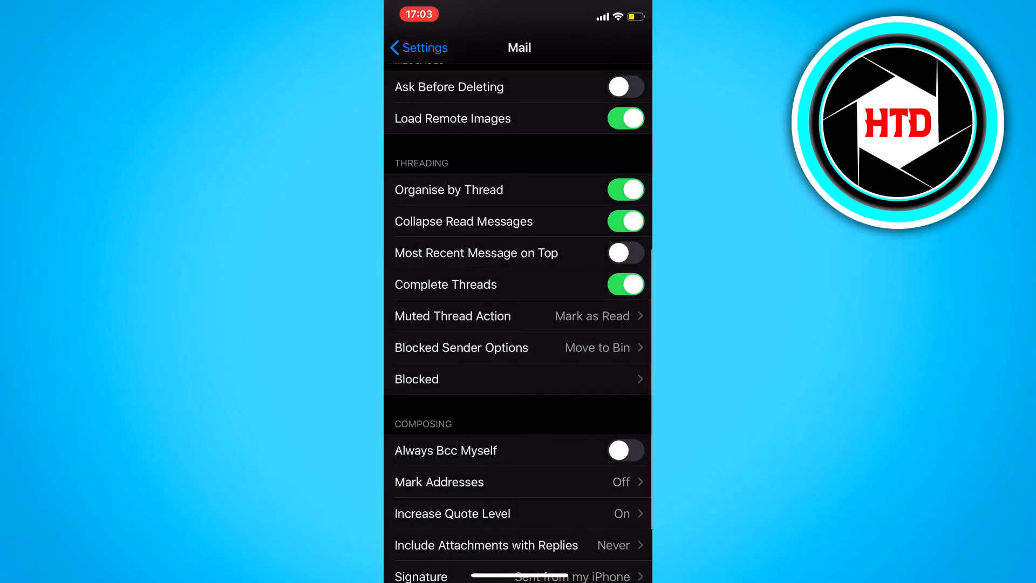